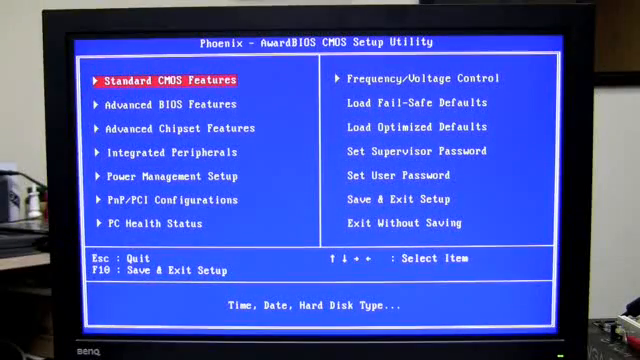
Reach RAID Config under Integrated Peripherals and start switching RAID Enable on
{"action": "key", "text": "Down"}
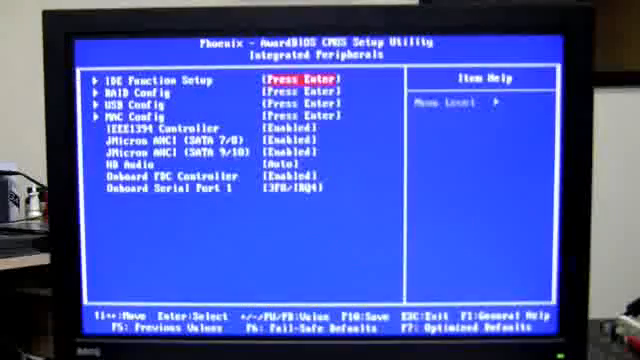
{"action": "key", "text": "down"}
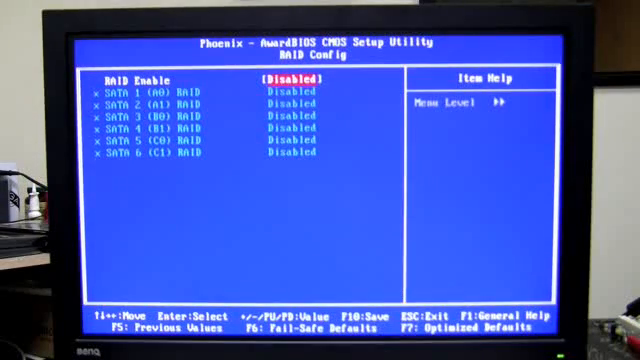
{"action": "key", "text": "Enter"}
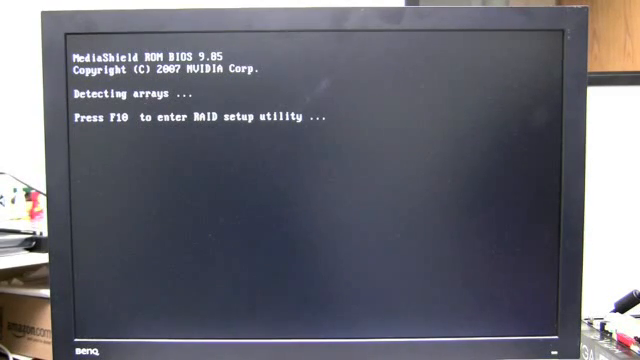
Enter the MediaShield RAID setup utility with F10 while arrays are being detected
{"action": "key", "text": "f10"}
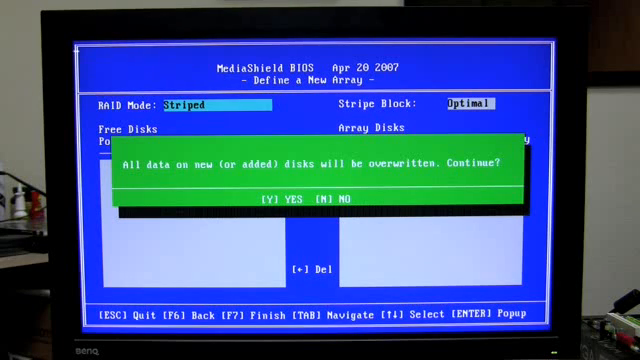
Answer Y to overwrite the disks' data and Y to clear the MBR, creating the stripe array
{"action": "key", "text": "y"}
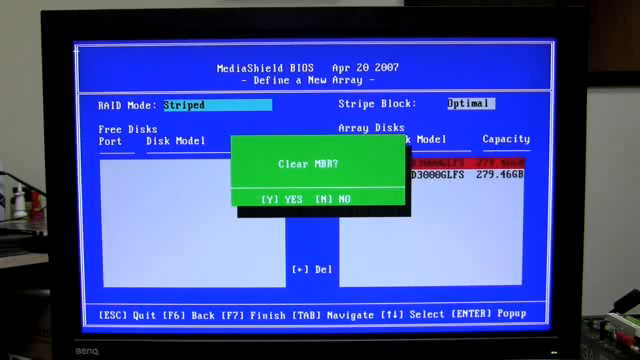
{"action": "key", "text": "y"}
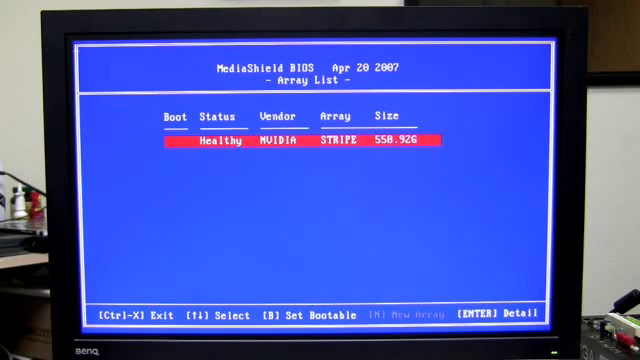
Mark the healthy 558.92 G NVIDIA STRIPE array as bootable with B
{"action": "key", "text": "b"}
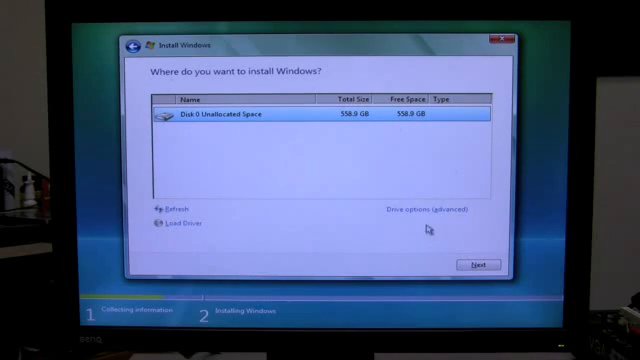
Review Disk 0's 558.9 GB unallocated space via Drive options, then restart for the XP CD
{"action": "left_click", "coordinate": [428, 212]}
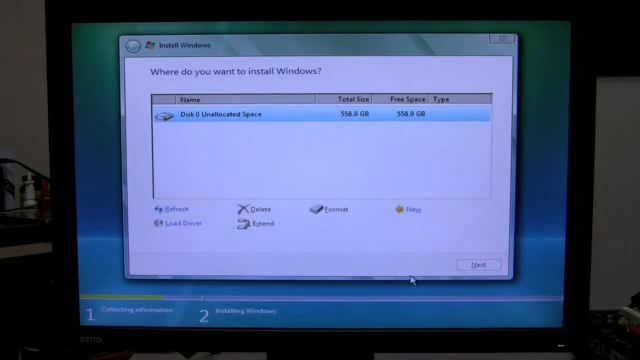
{"action": "left_click", "coordinate": [474, 264]}
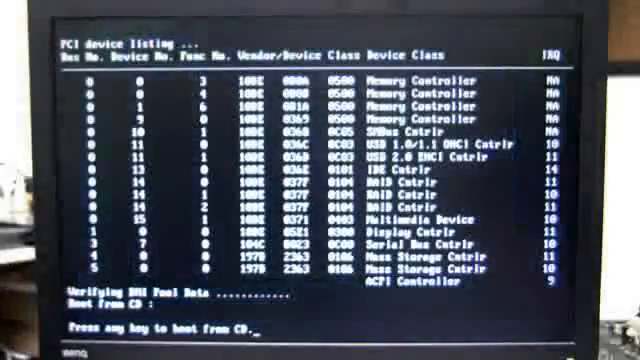
Boot from the Windows XP installation CD at the Boot from CD prompt
{"action": "key", "text": "enter"}
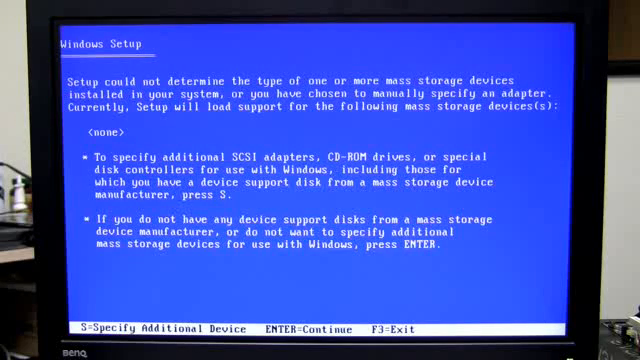
Specify an additional device and load the NVIDIA RAID CLASS DRIVER
{"action": "key", "text": "S"}
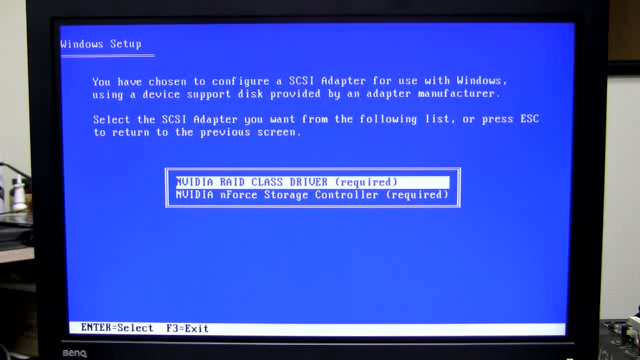
{"action": "key", "text": "enter"}
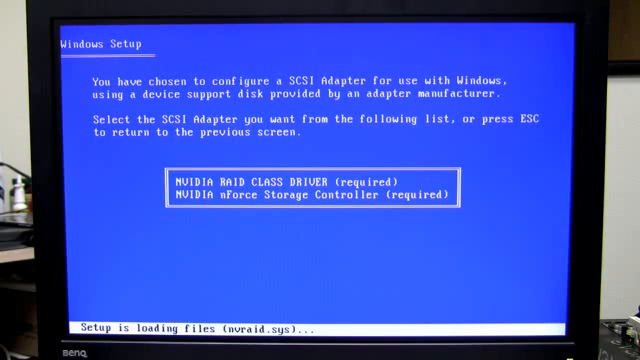
{"action": "key", "text": "enter"}
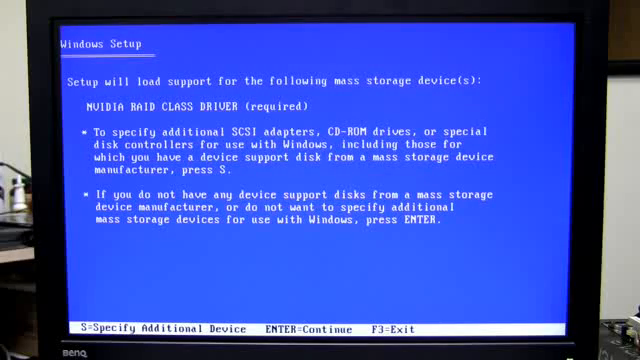
Specify another device and load the NVIDIA nForce Storage Controller driver
{"action": "key", "text": "s"}
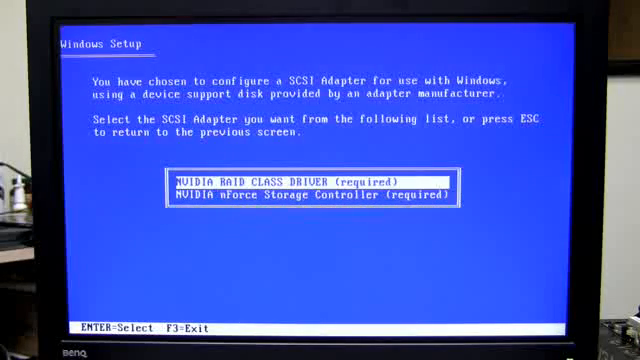
{"action": "key", "text": "down"}
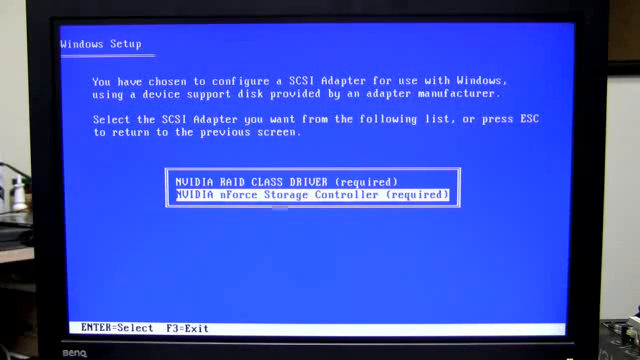
{"action": "key", "text": "enter"}
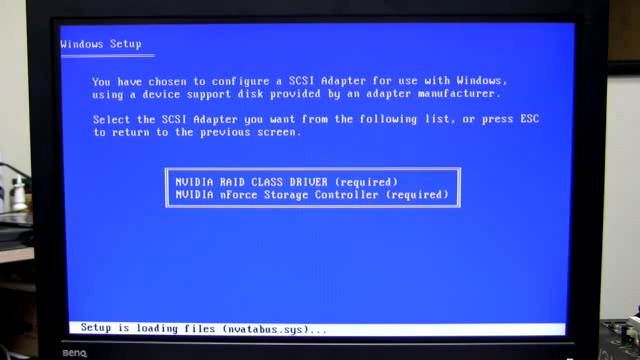
{"action": "key", "text": "enter"}
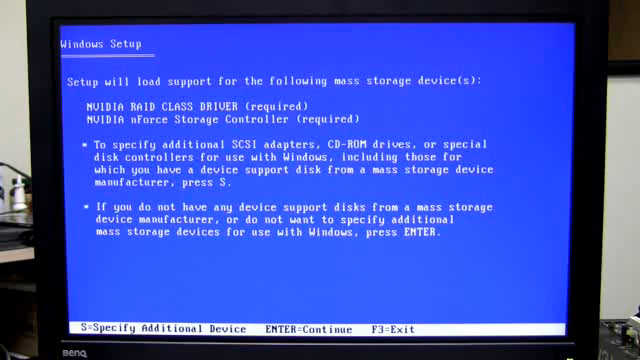